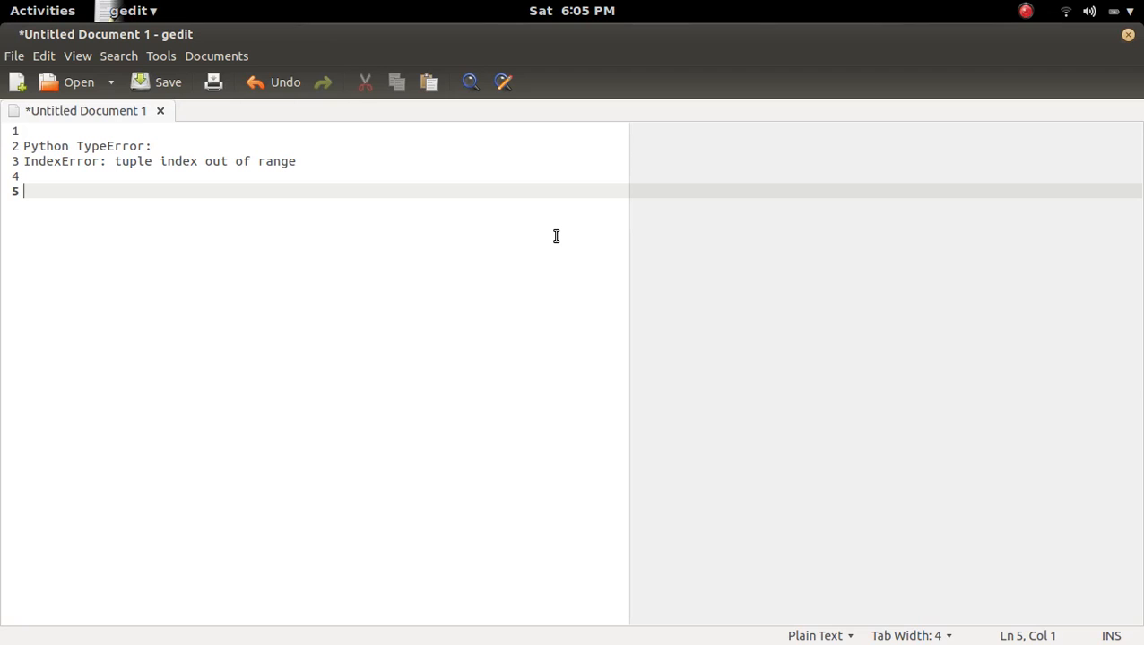
Bring the Terminal window with the Python shell to the front from gedit
click(43, 11)
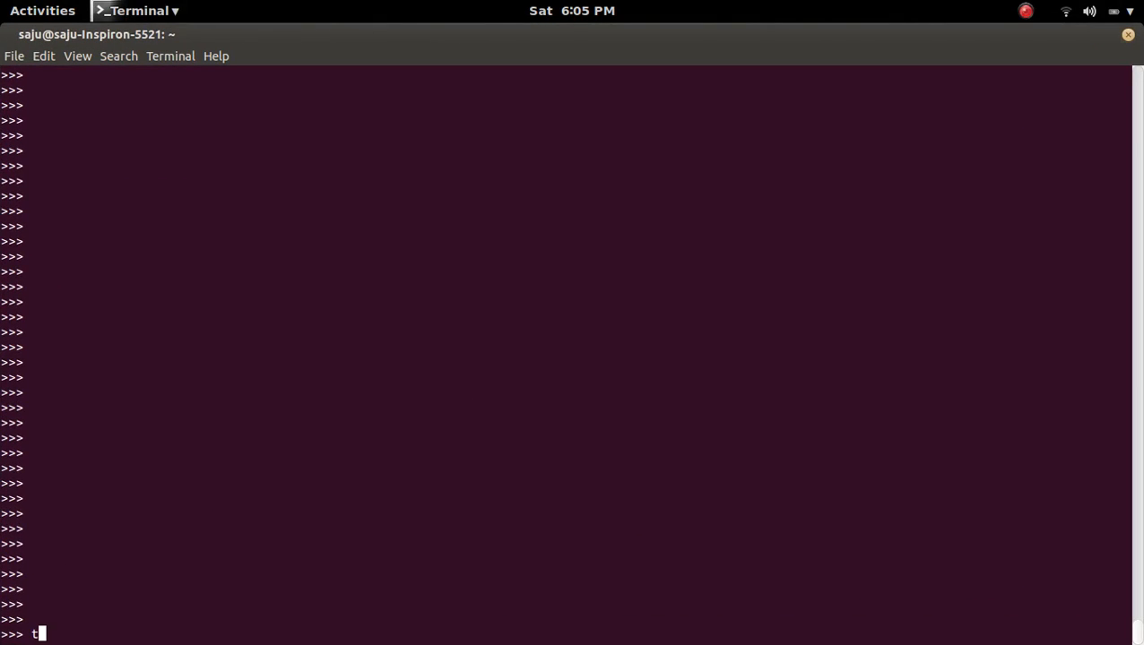
Assign t = (1,2) at the >>> prompt and evaluate type(t) to confirm it is a tuple
text(= ())
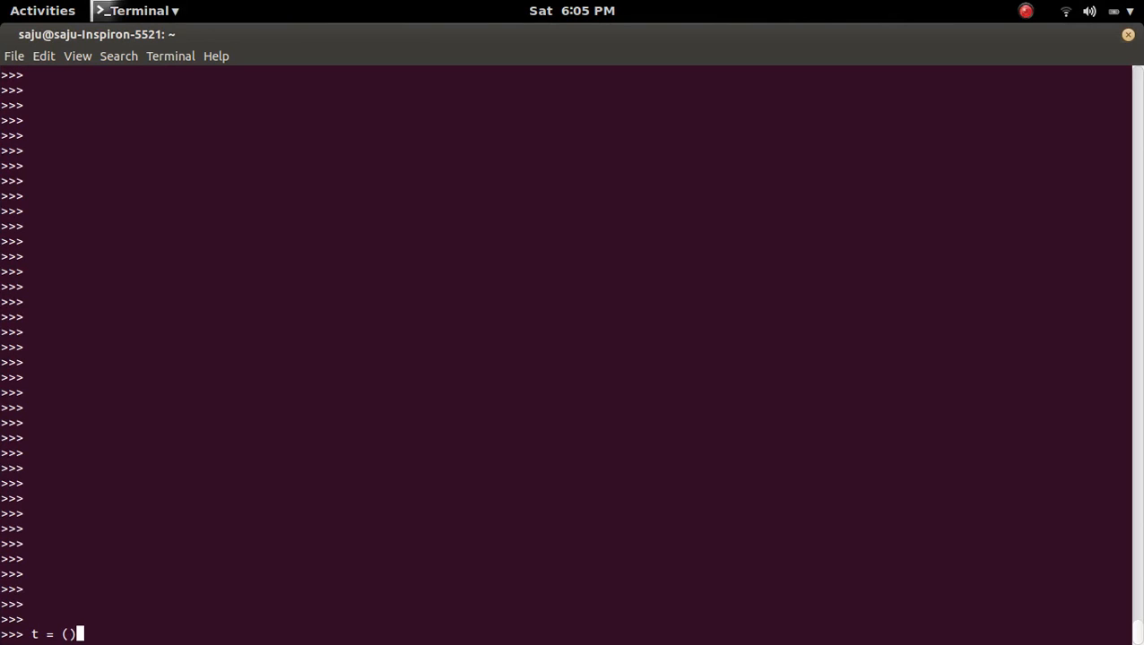
key(Return)
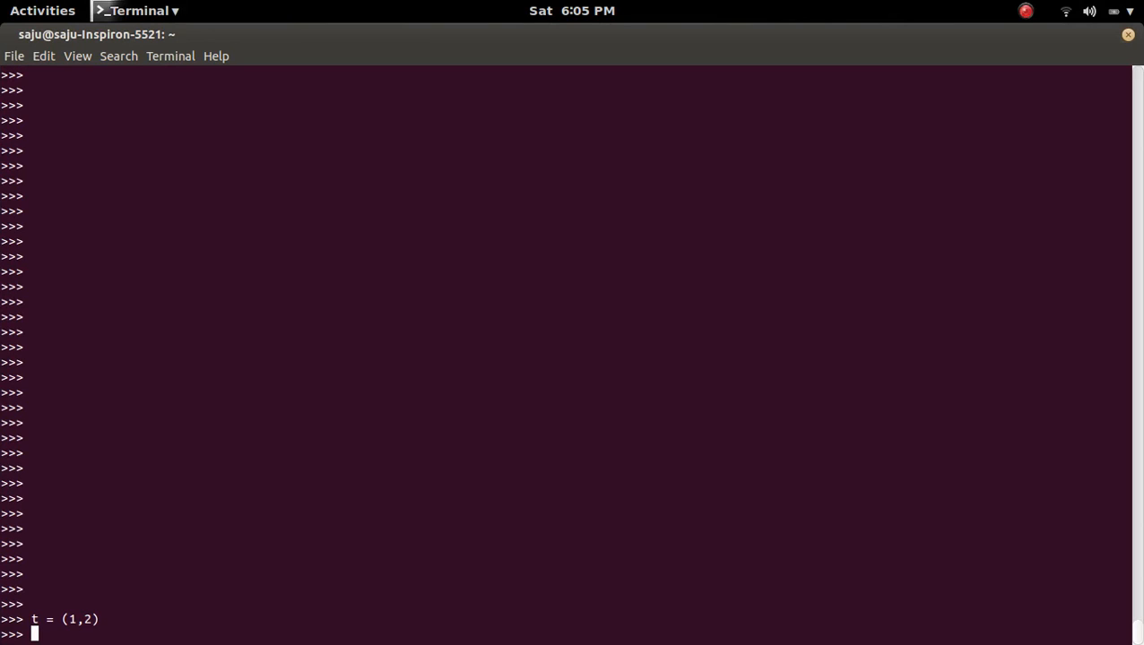
text(type(t)
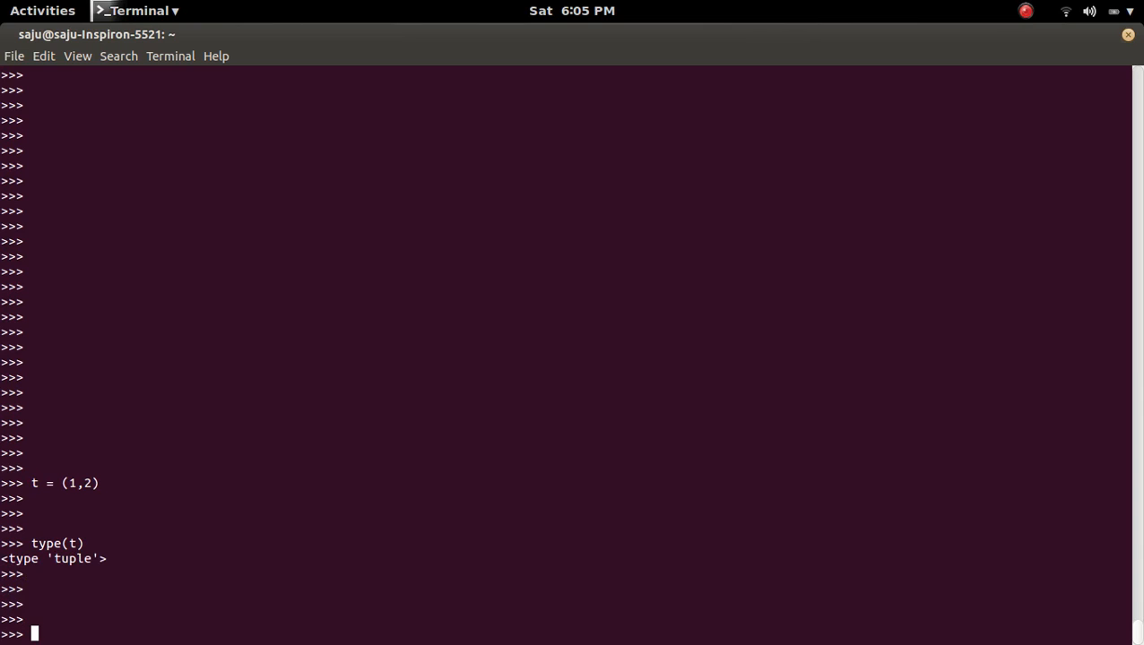
text(t)
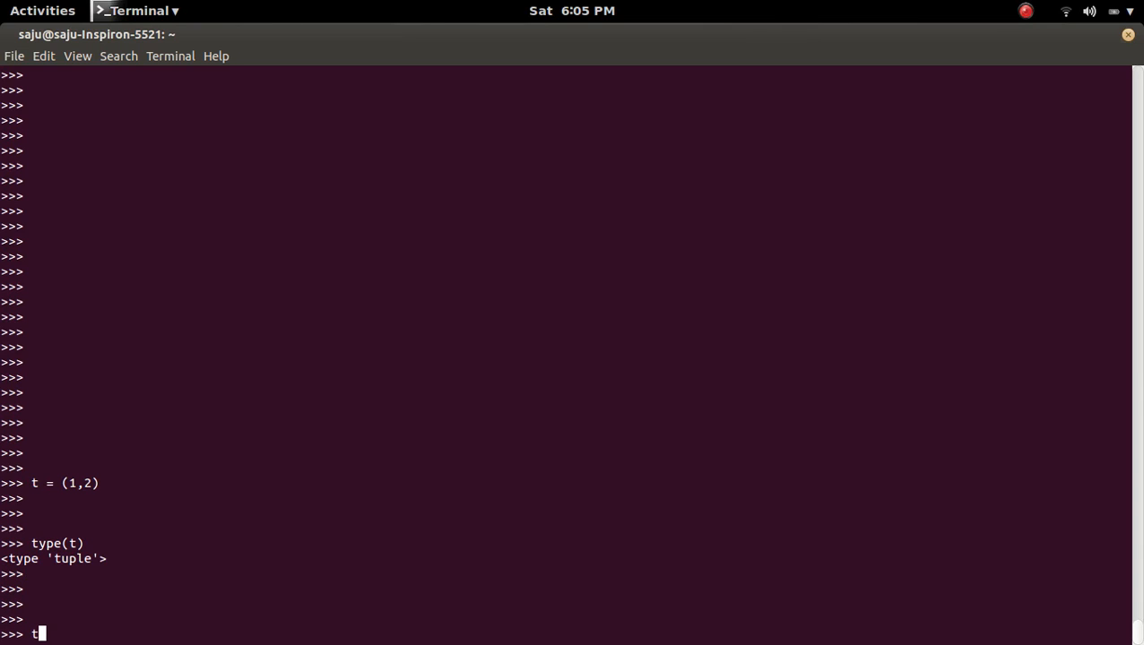
Evaluate t[0] giving 1 and t[1] giving 2, then begin the t[2] expression
text([)
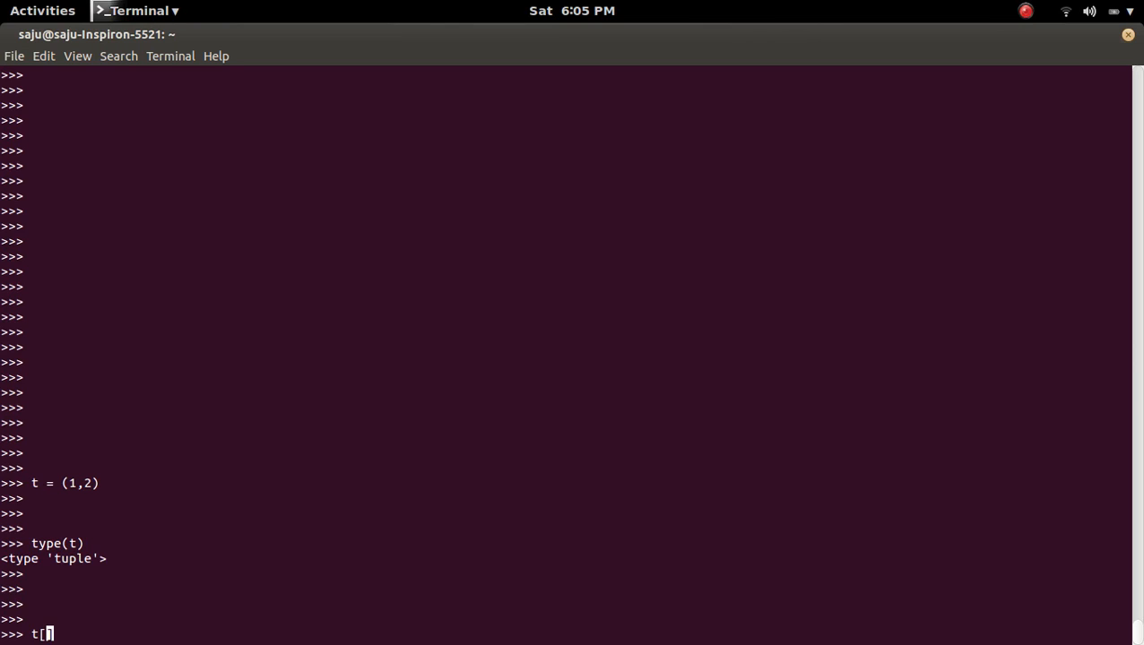
key(Return)
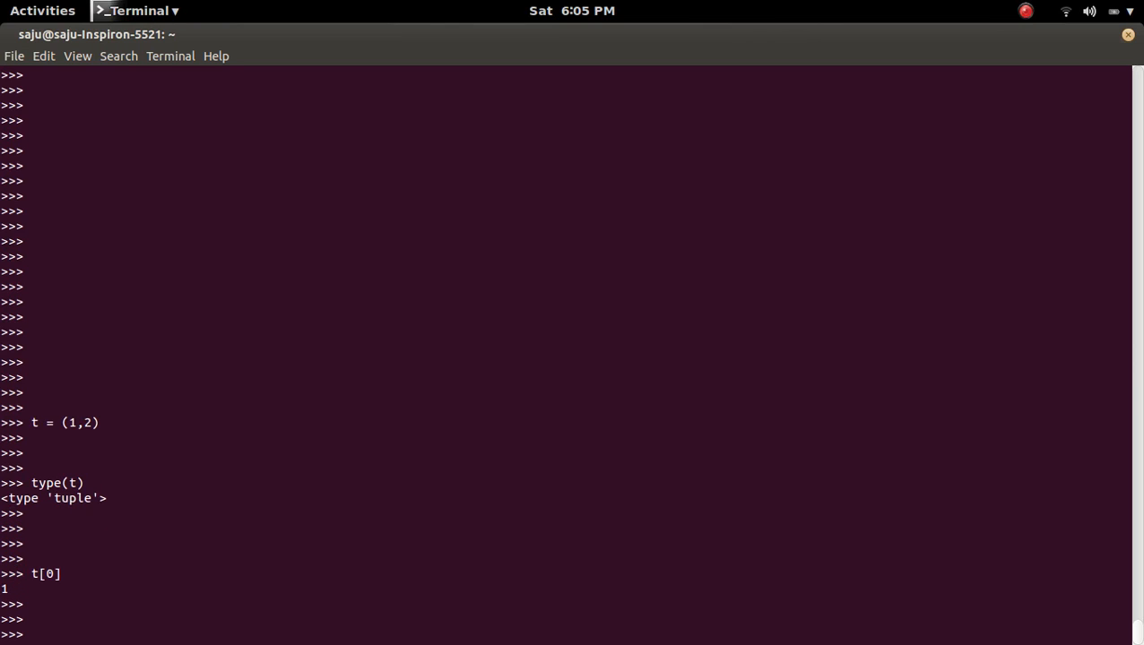
text(t[])
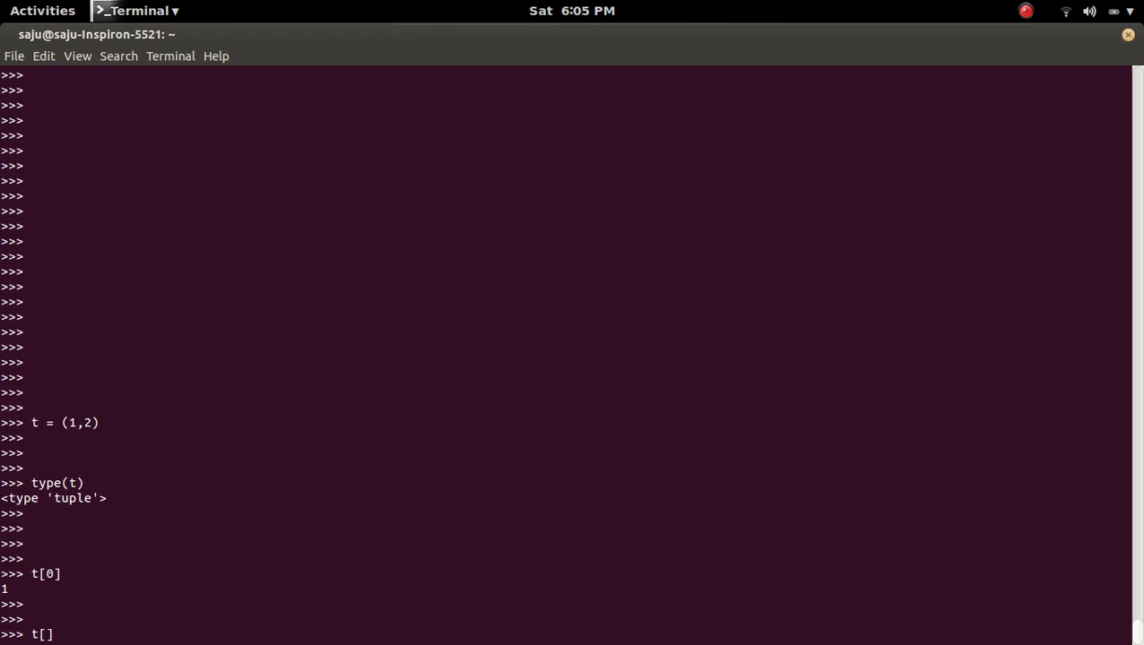
text(1)
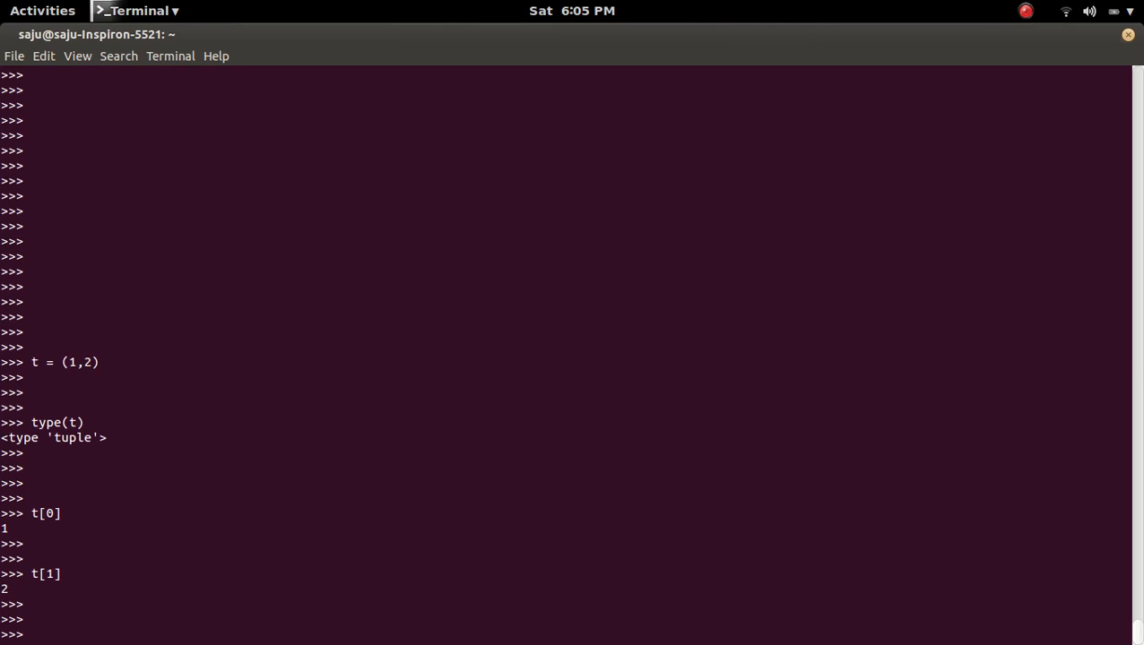
text(t[1])
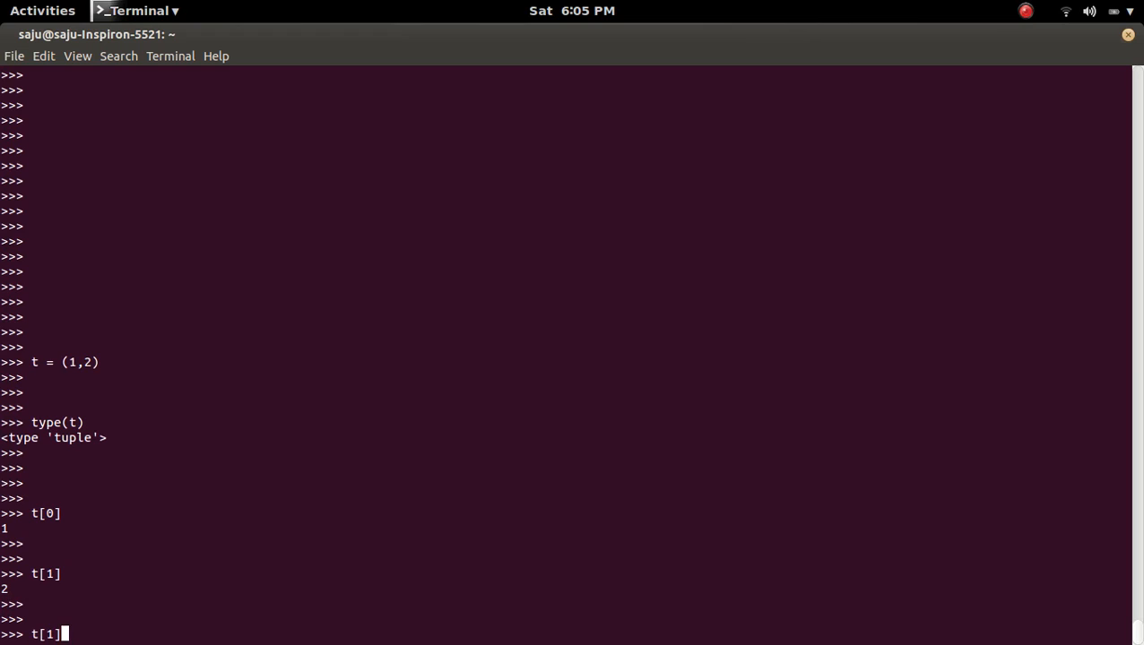
key(BackSpace)
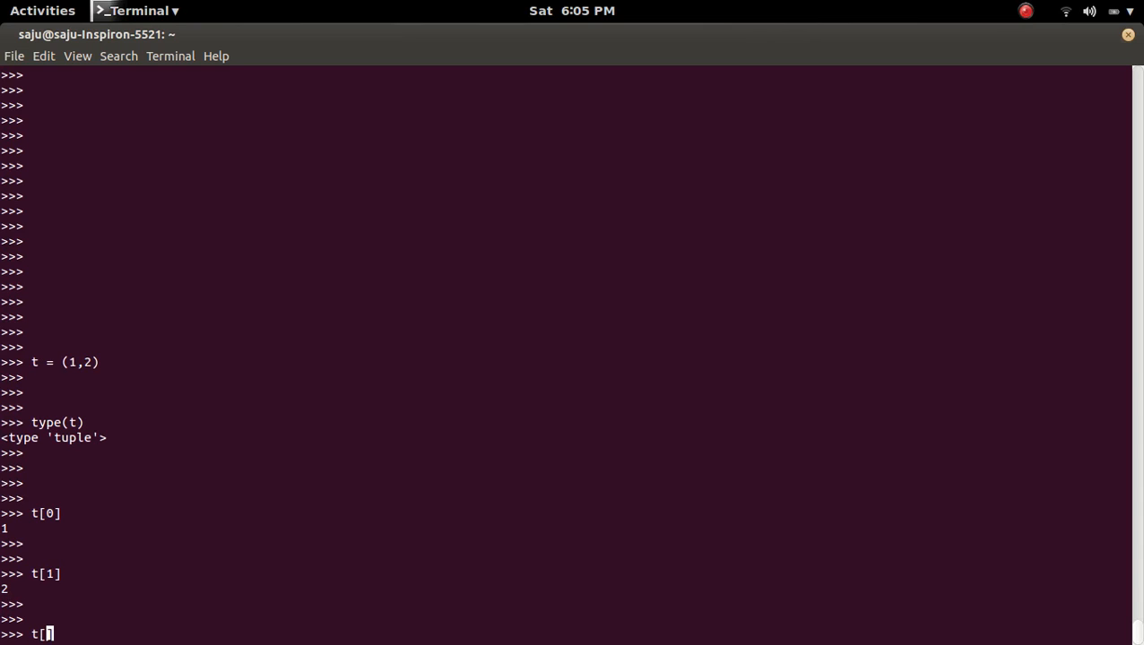
text(2])
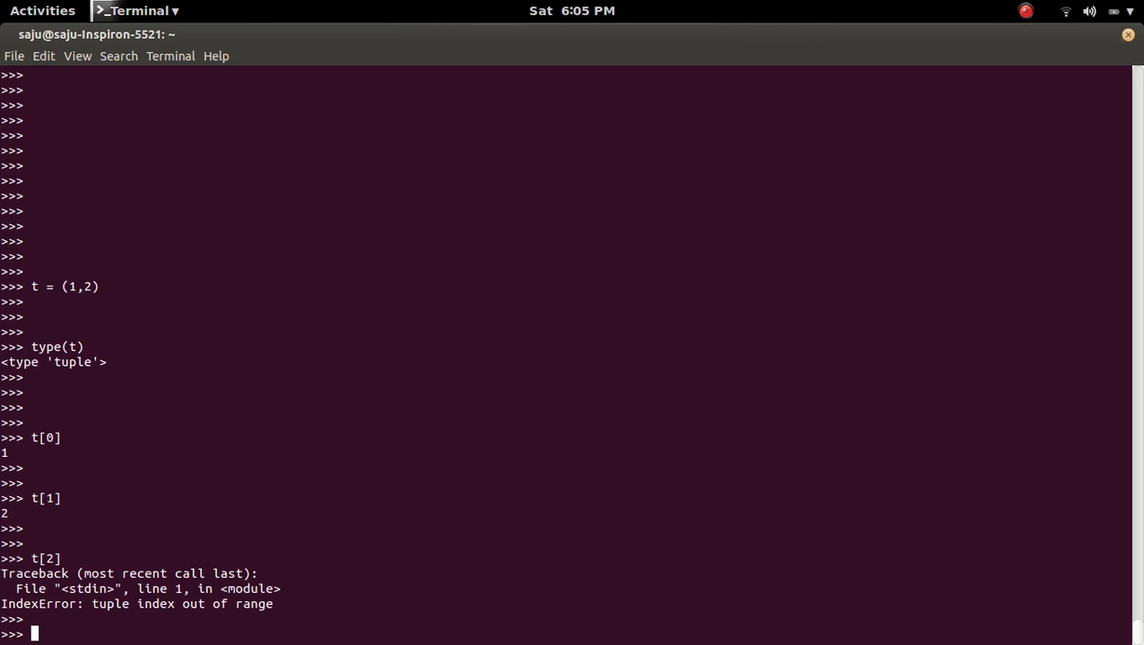
Run t[2] to raise IndexError: tuple index out of range and highlight the failing expression
scroll(down, 3)
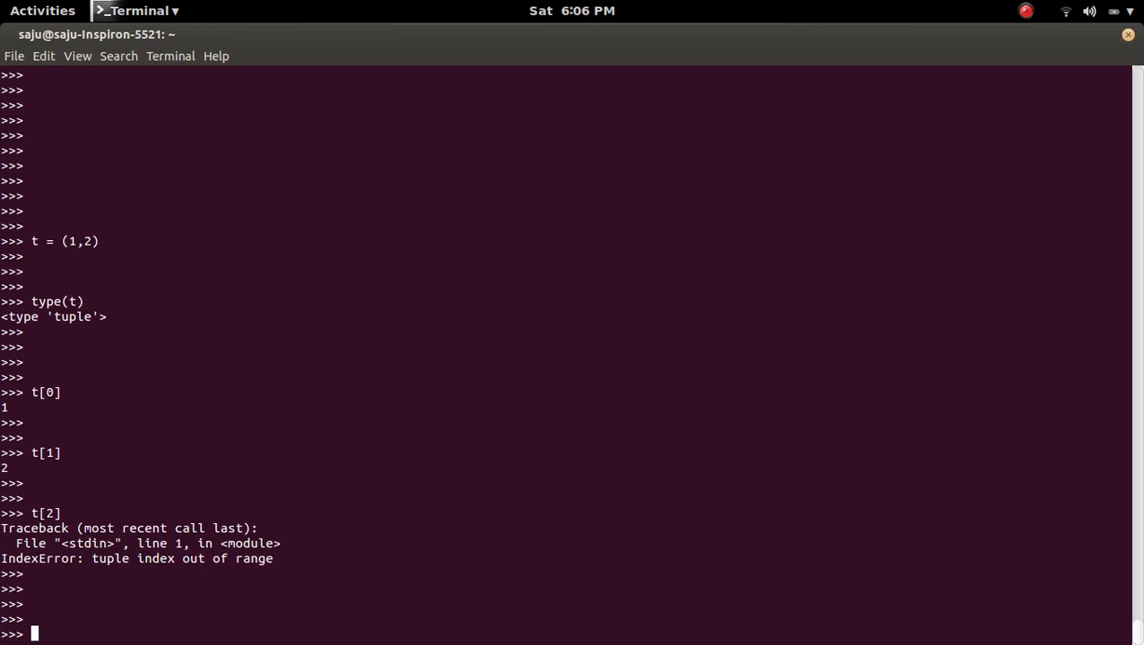
double_click(43, 512)
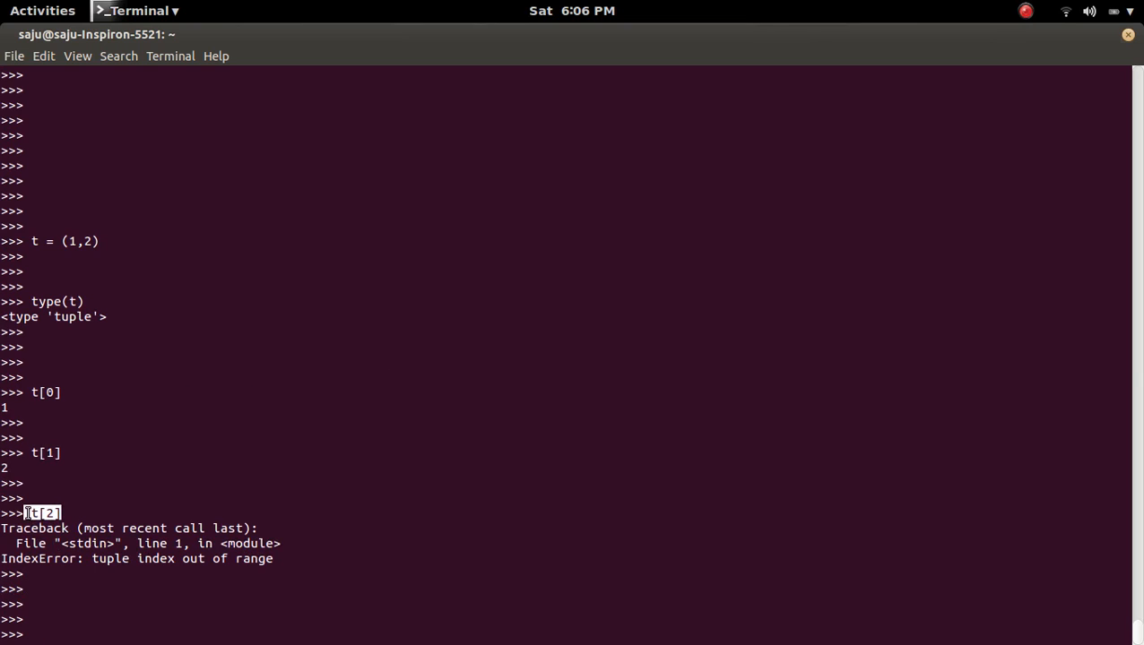
key(Return)
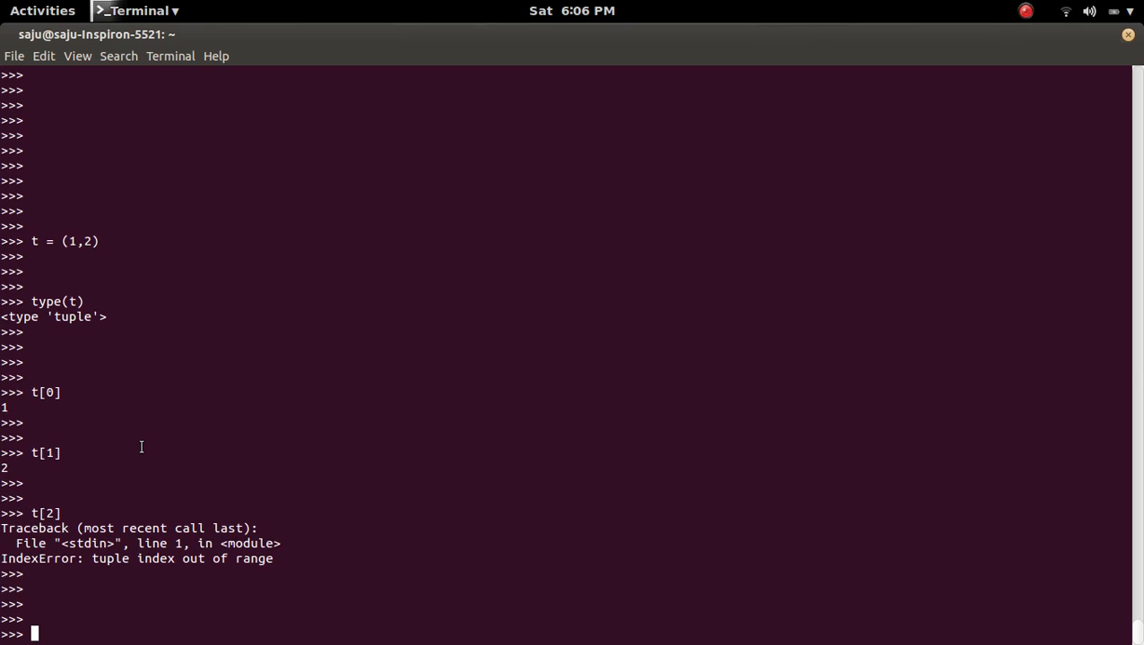
Evaluate len(t) to show the tuple has length 2
text(len)
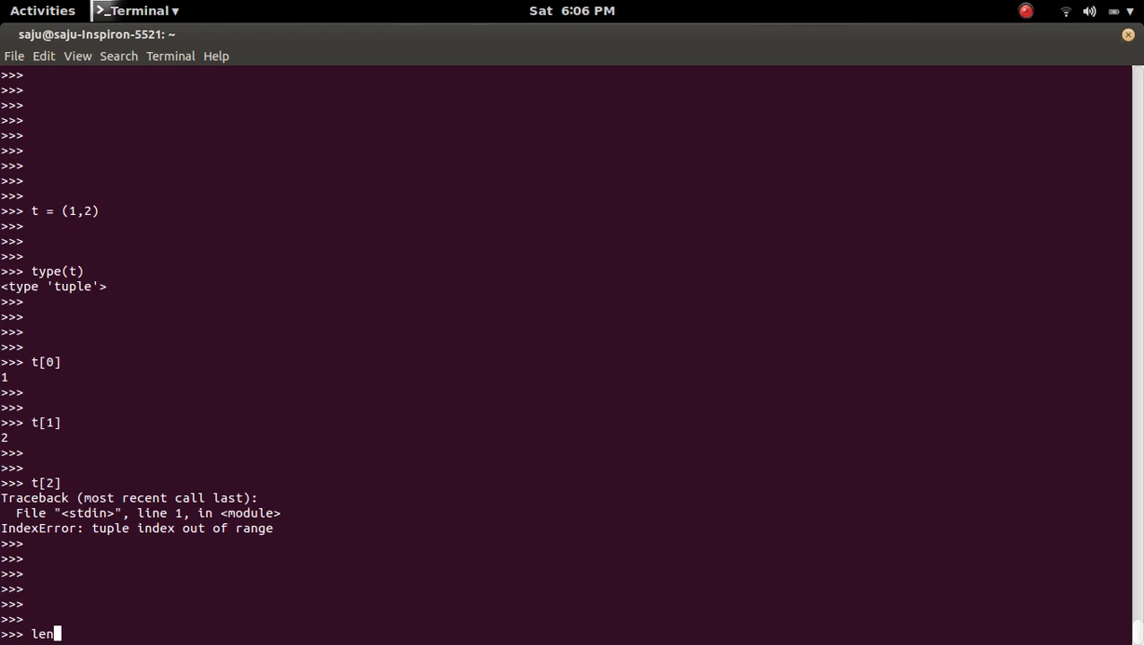
text(())
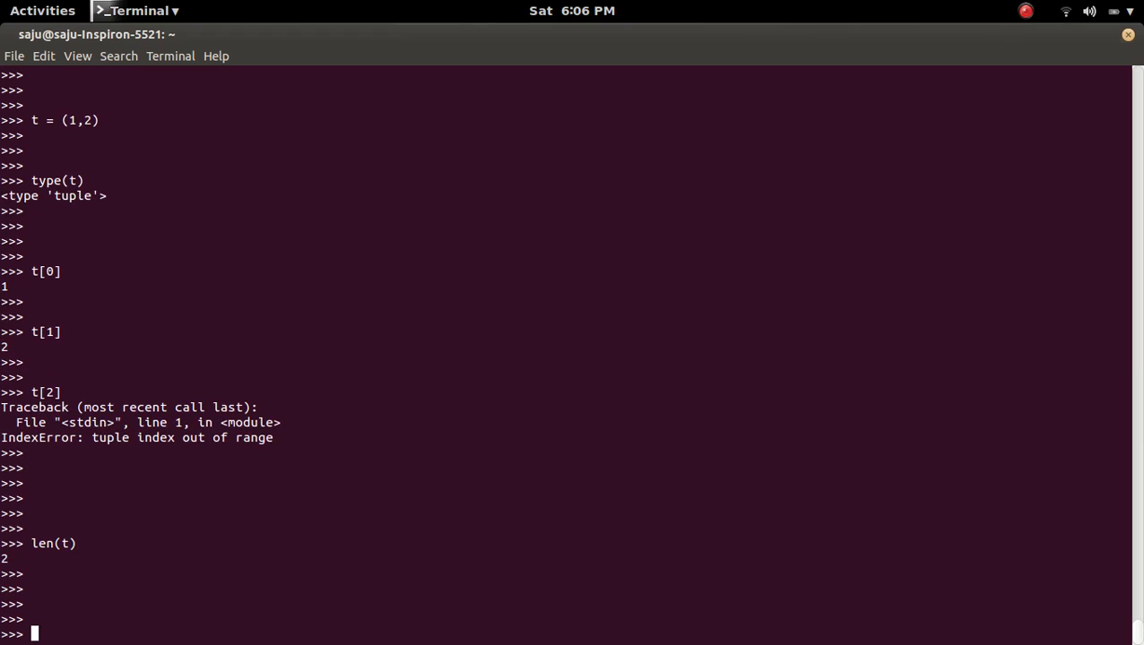
Evaluate t[-1] returning 2 and t[-2] returning 1, then start entering t[-3]
text(t[-)
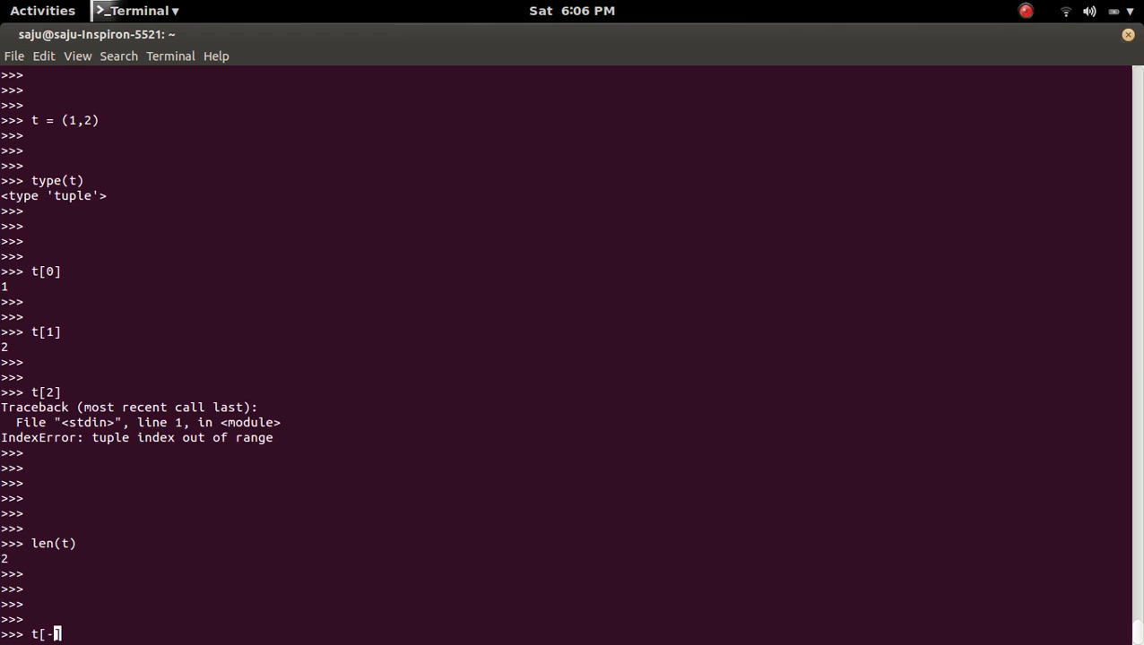
key(Return)
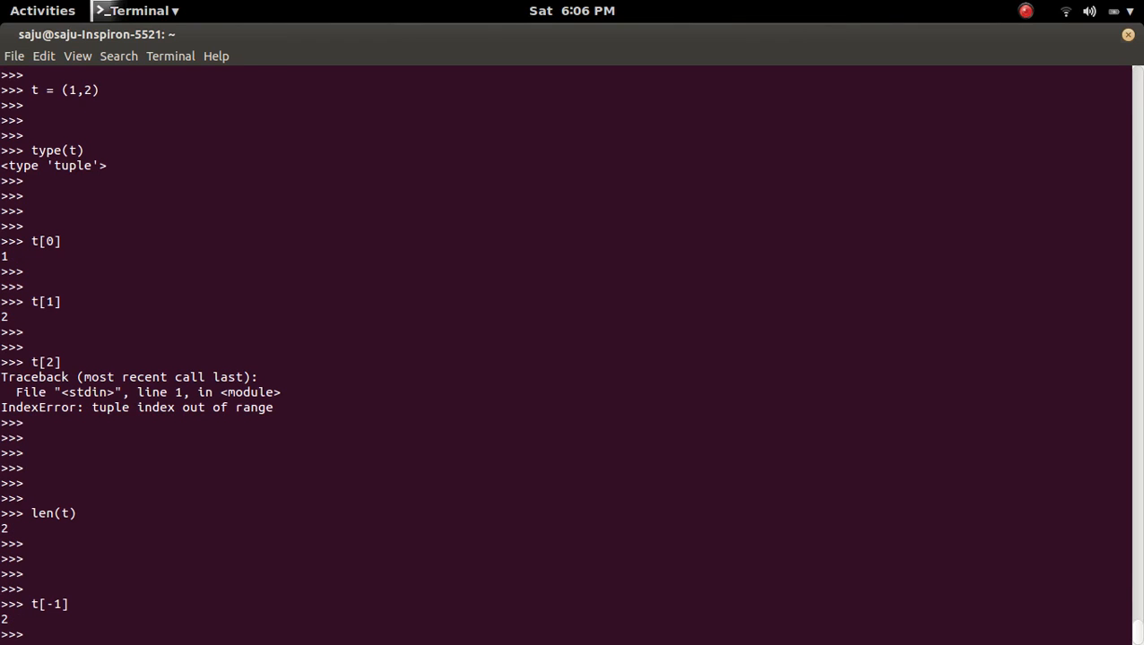
text(t[-1)
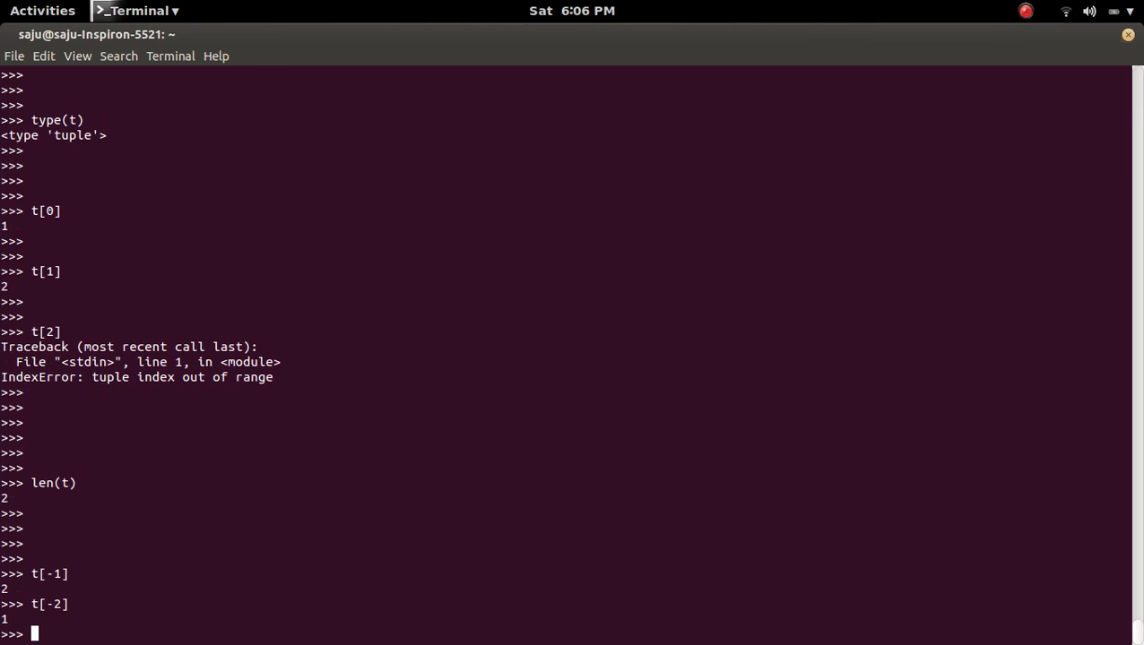
text(t[-3])
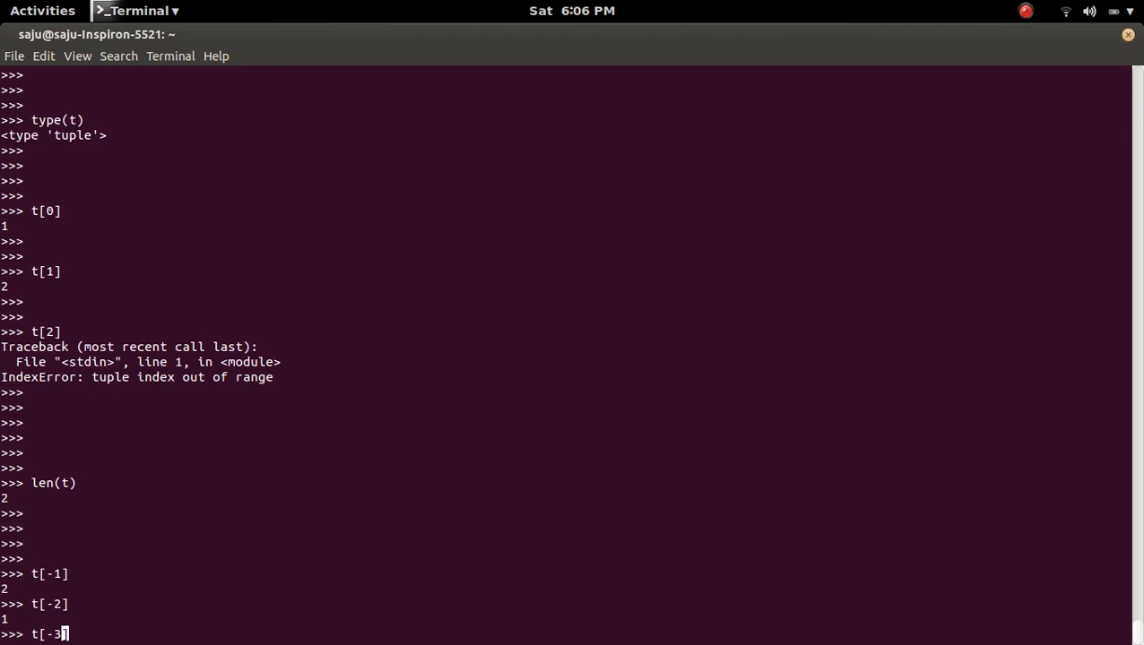